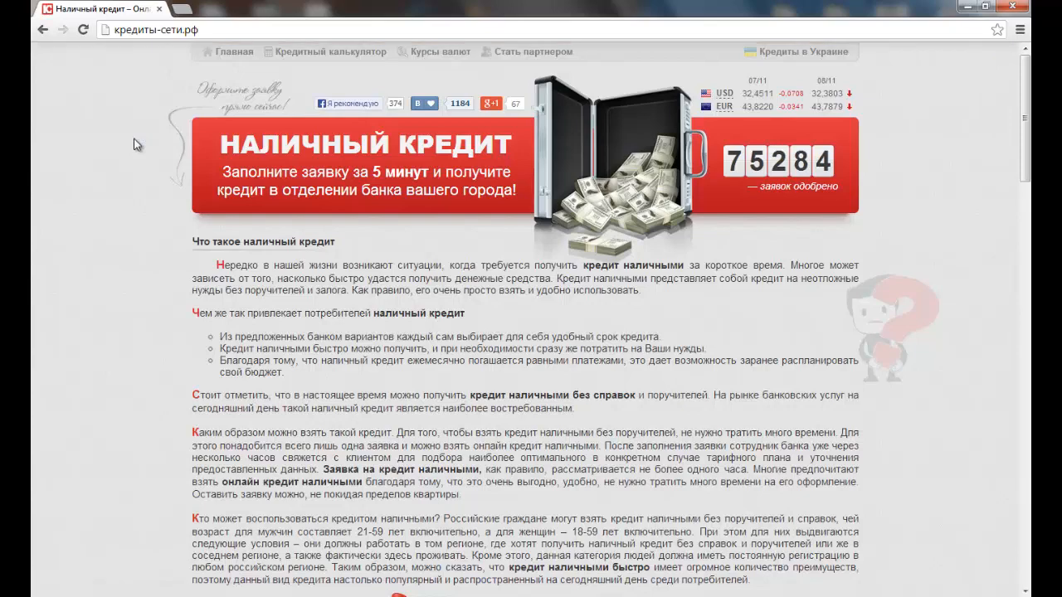
- Scroll past the cash-loan article to the consumer-credit bank comparison table
{"action": "scroll", "scroll_direction": "down", "scroll_amount": 3}
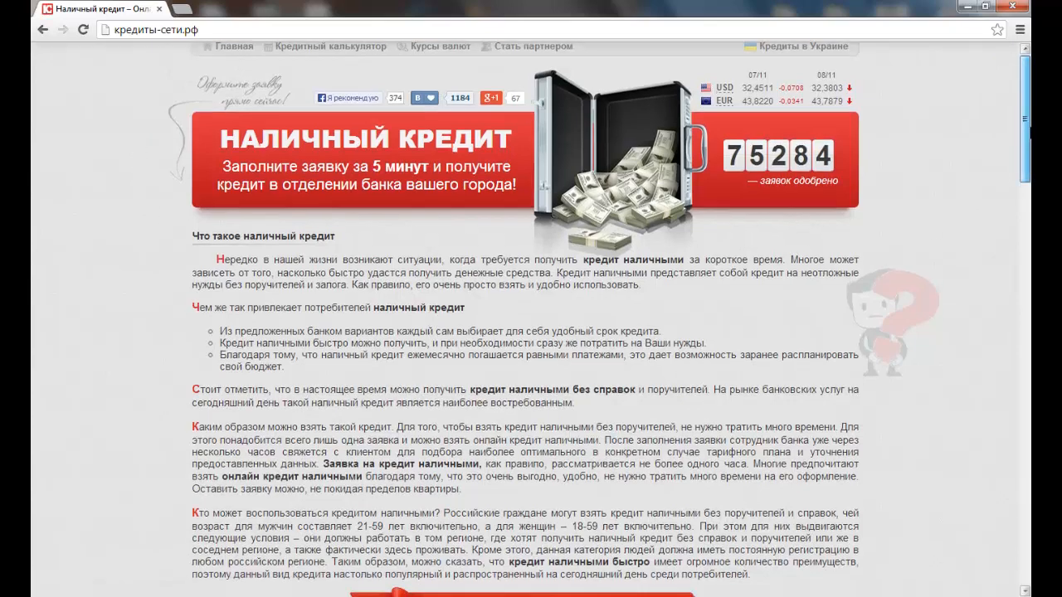
{"action": "scroll", "scroll_direction": "down", "scroll_amount": 3}
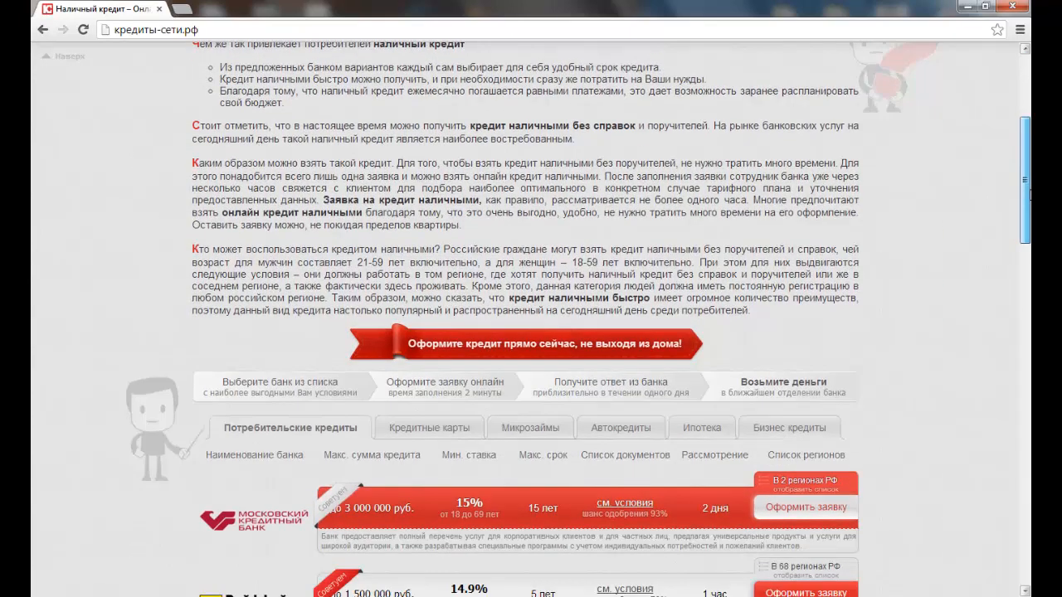
{"action": "scroll", "scroll_direction": "down", "scroll_amount": 3}
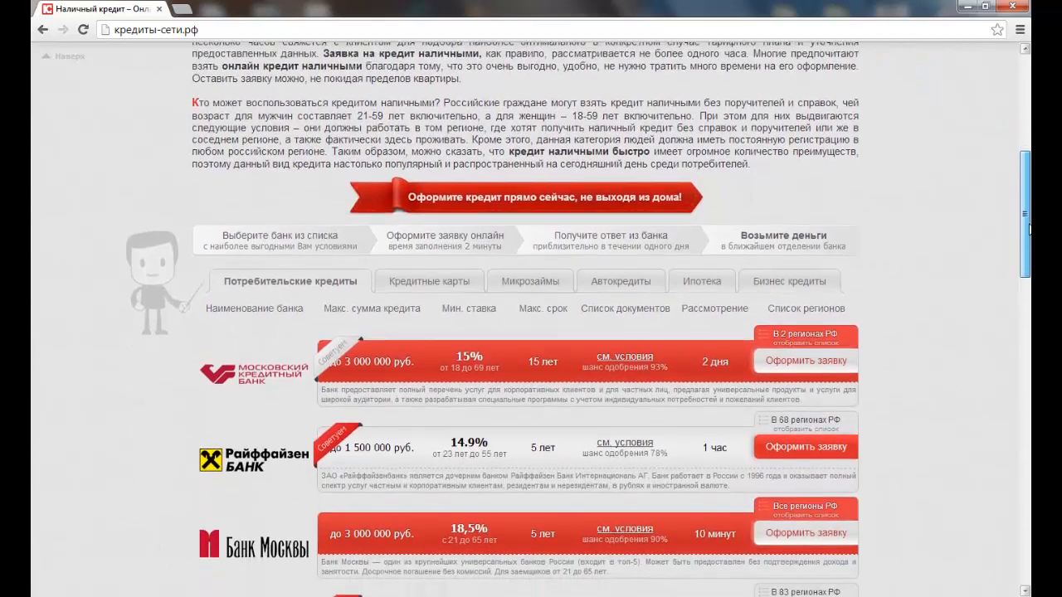
{"action": "scroll", "scroll_direction": "down", "scroll_amount": 3}
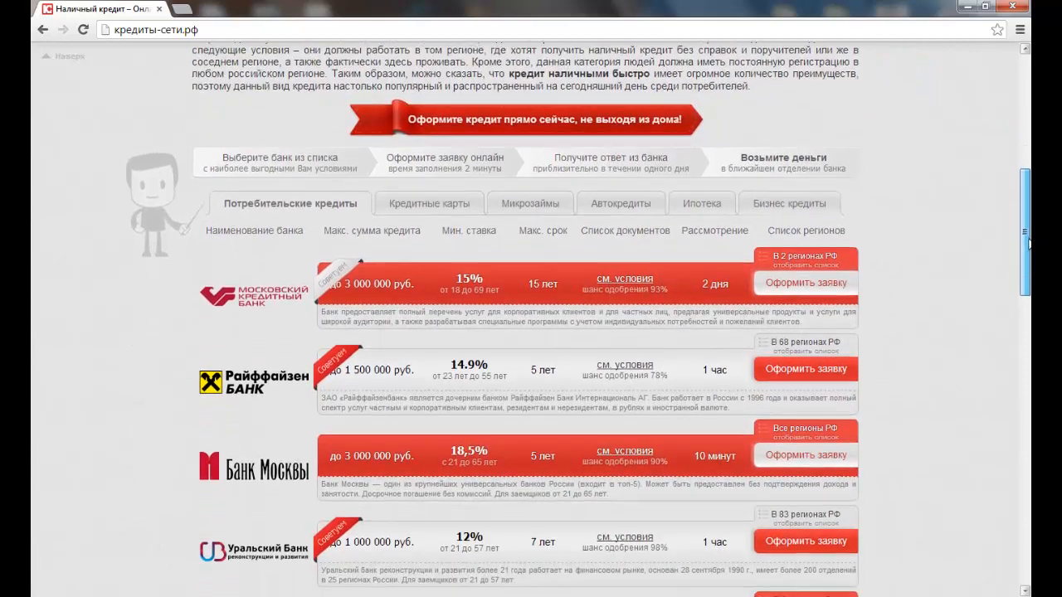
{"action": "scroll", "scroll_direction": "down", "scroll_amount": 3}
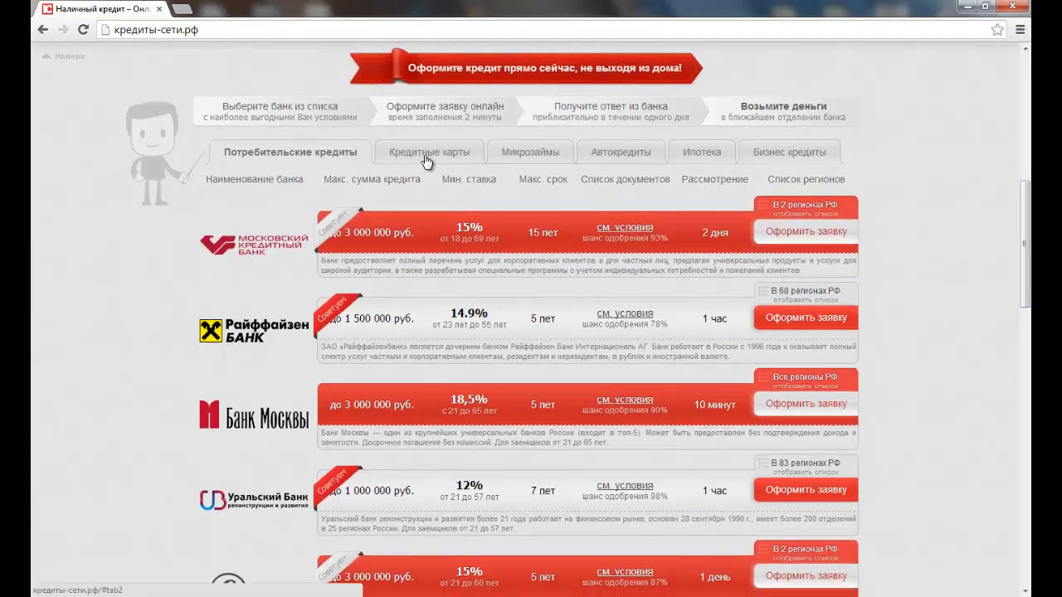
{"action": "left_click", "coordinate": [430, 151]}
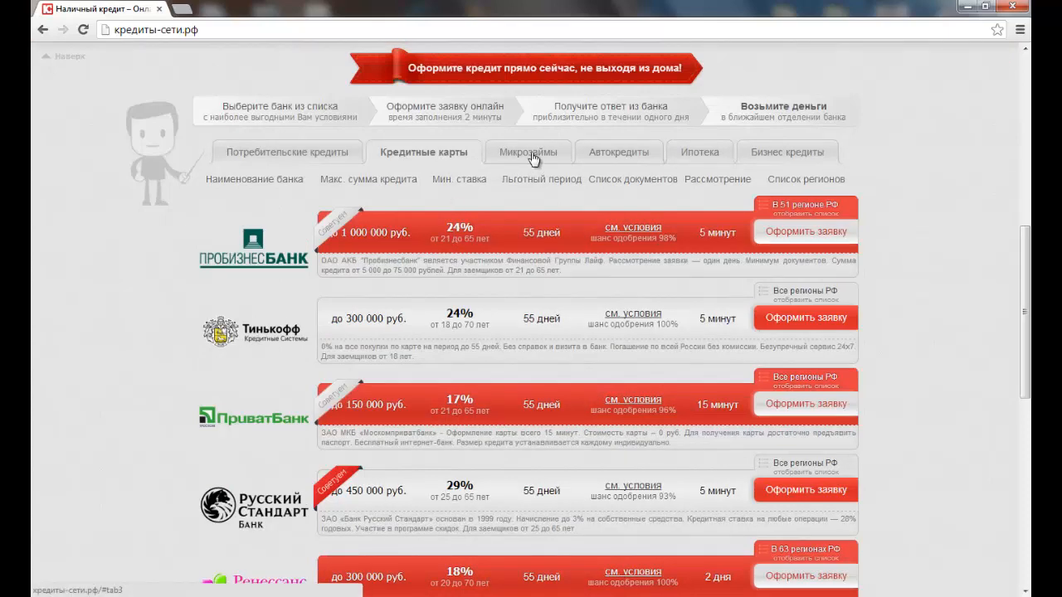
{"action": "left_click", "coordinate": [527, 152]}
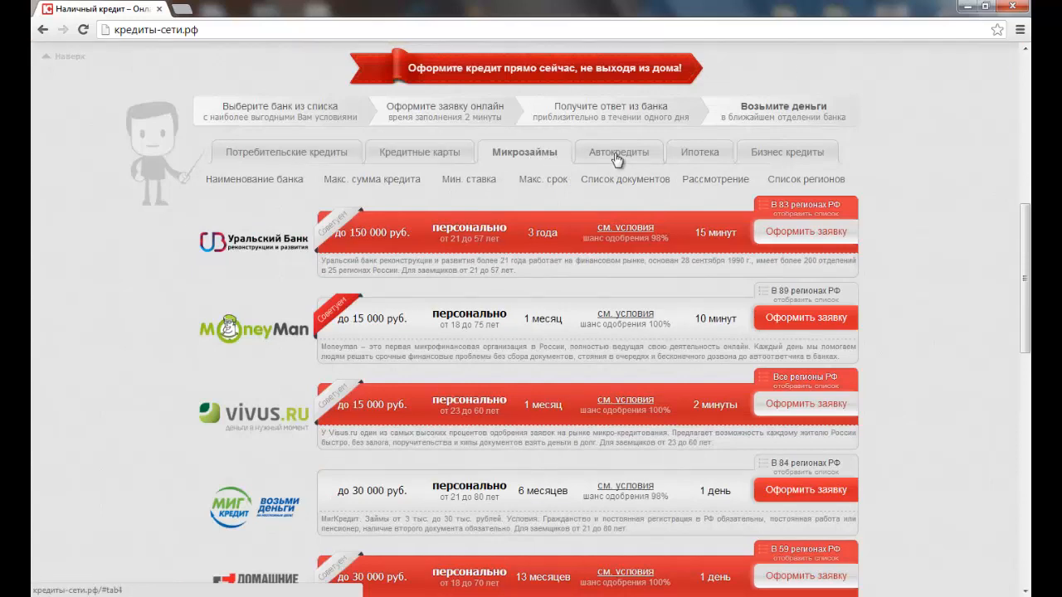
{"action": "left_click", "coordinate": [618, 152]}
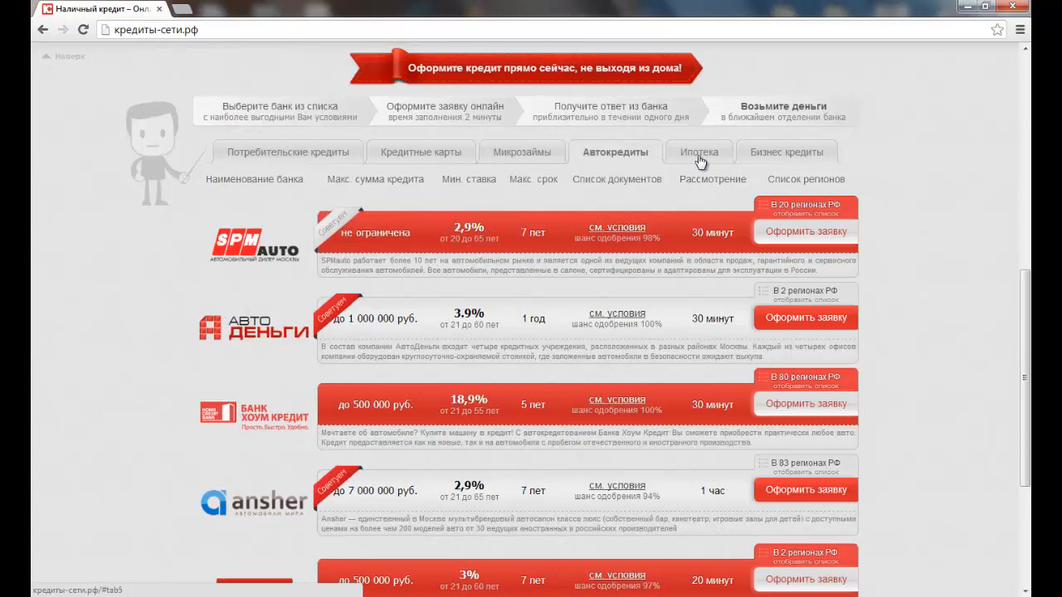
{"action": "left_click", "coordinate": [698, 151]}
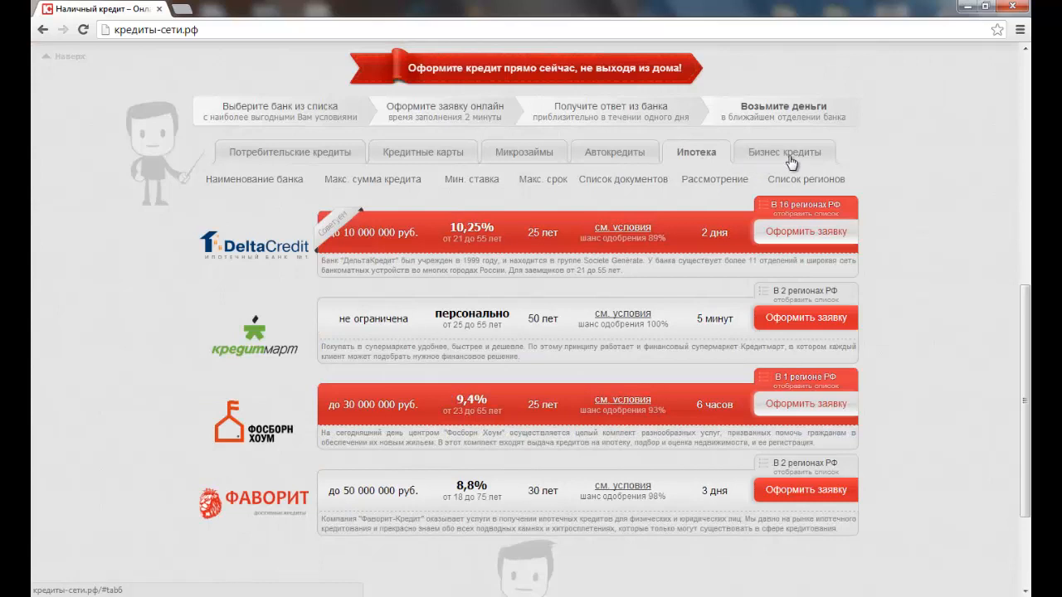
{"action": "left_click", "coordinate": [783, 151]}
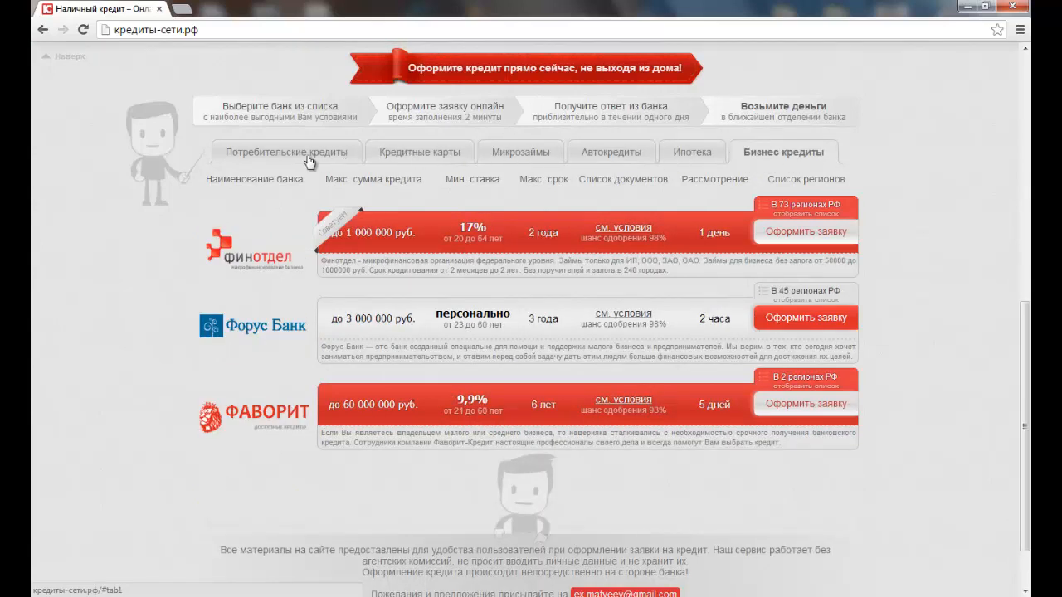
{"action": "left_click", "coordinate": [289, 151]}
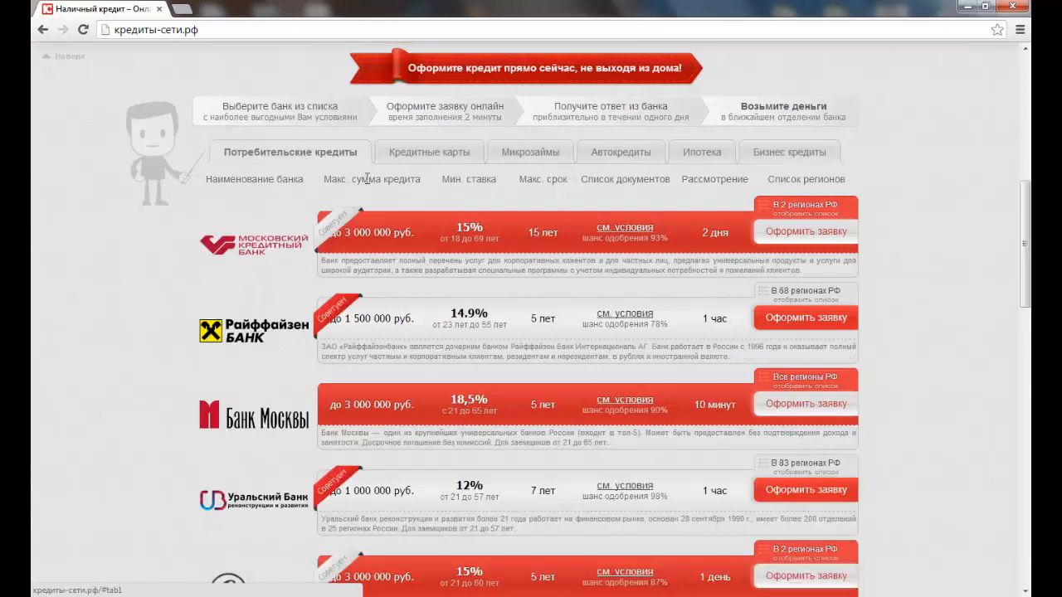
- Review the list of 83 regions where Uralsky Bank lends
{"action": "scroll", "scroll_direction": "down", "scroll_amount": 3}
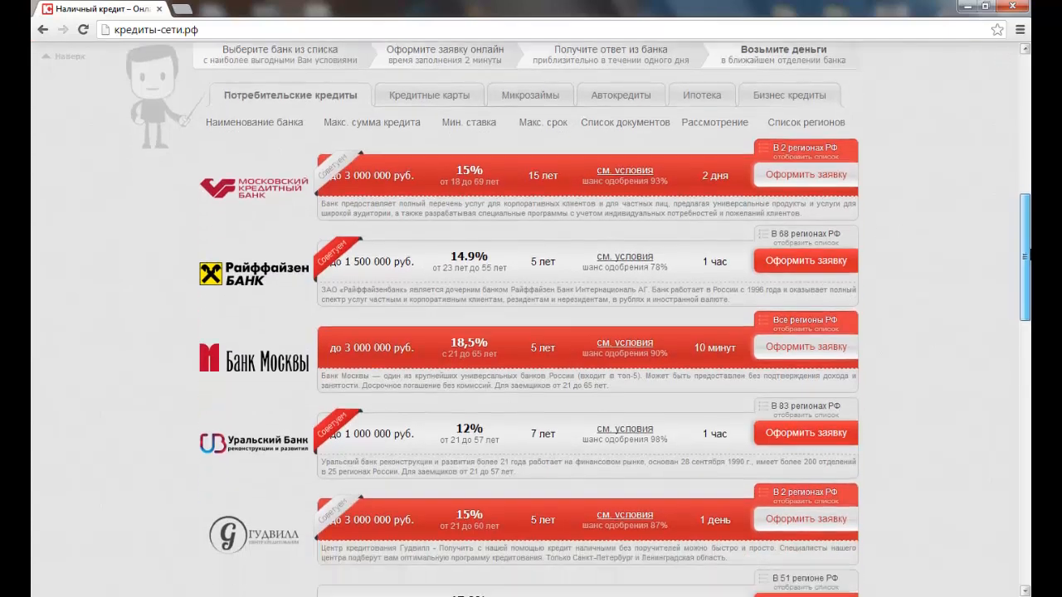
{"action": "scroll", "scroll_direction": "down", "scroll_amount": 3}
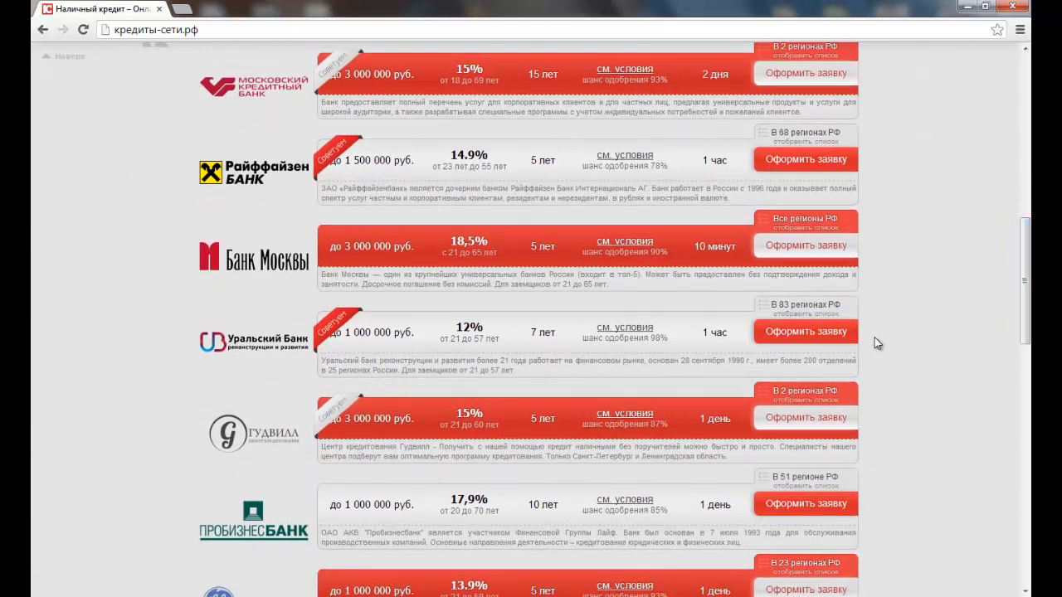
{"action": "mouse_move", "coordinate": [797, 311]}
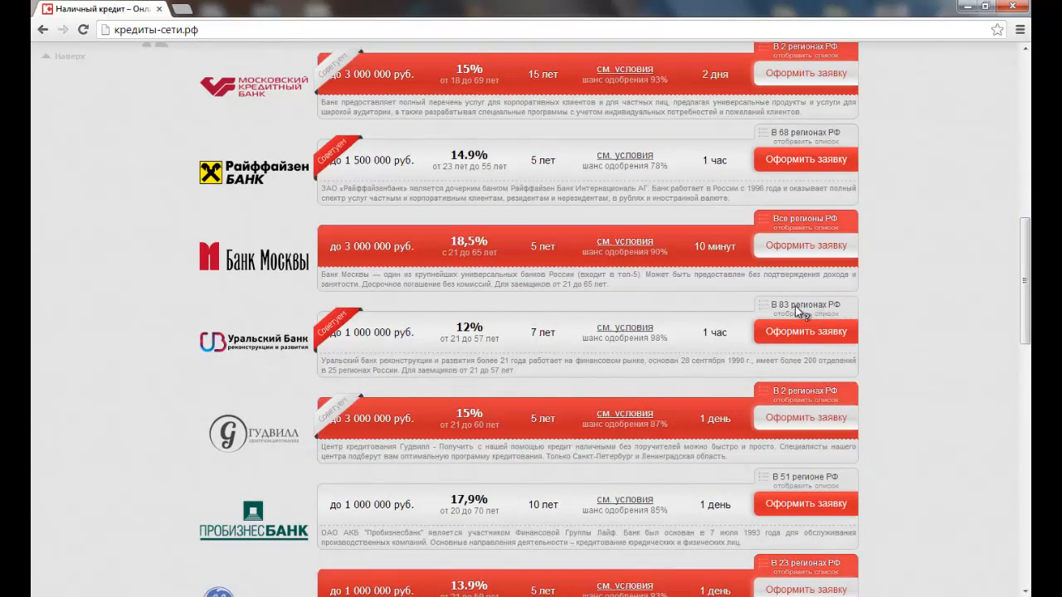
{"action": "left_click", "coordinate": [803, 304]}
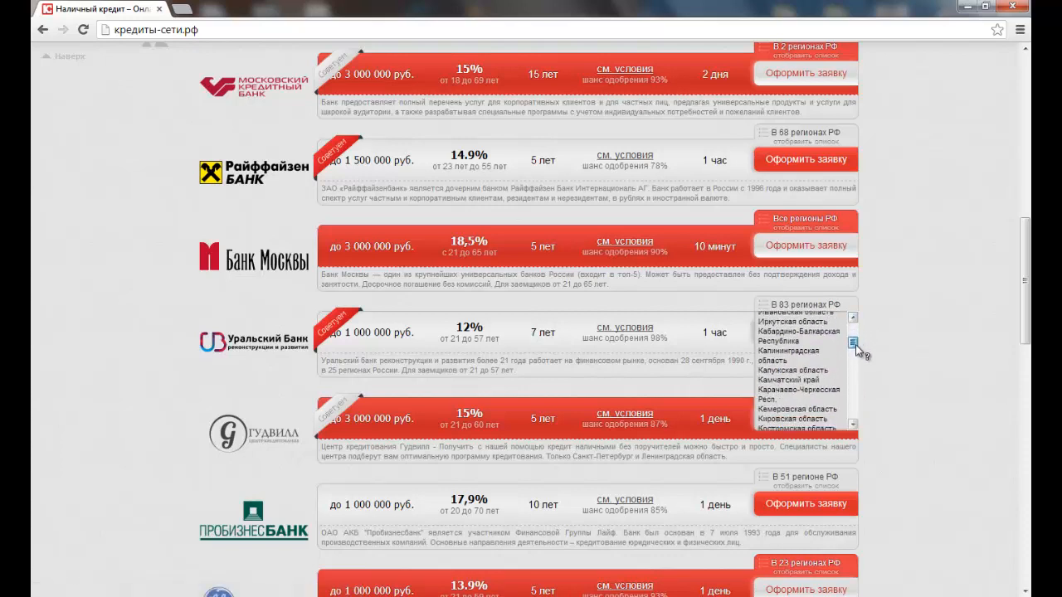
{"action": "scroll", "scroll_direction": "down", "scroll_amount": 3}
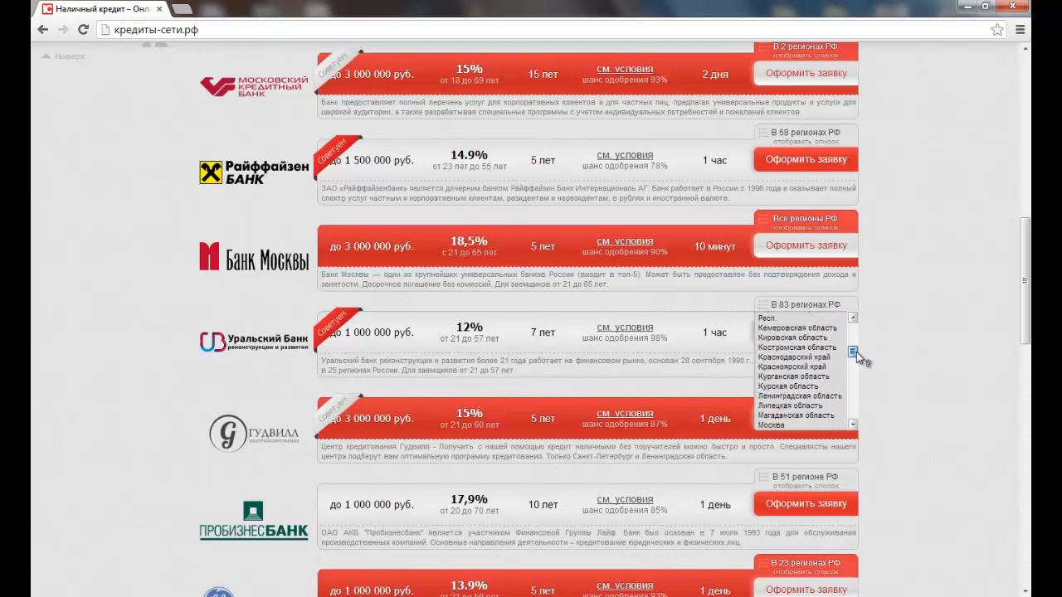
{"action": "scroll", "scroll_direction": "down", "scroll_amount": 3}
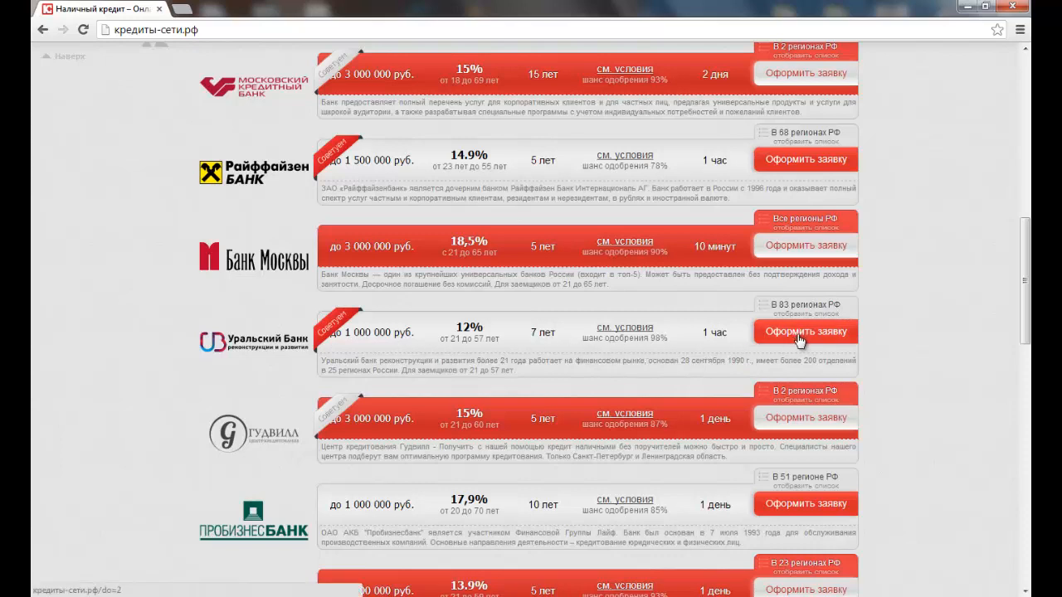
- Start Uralsky Bank's online loan application via Оформить заявку
{"action": "left_click", "coordinate": [805, 331]}
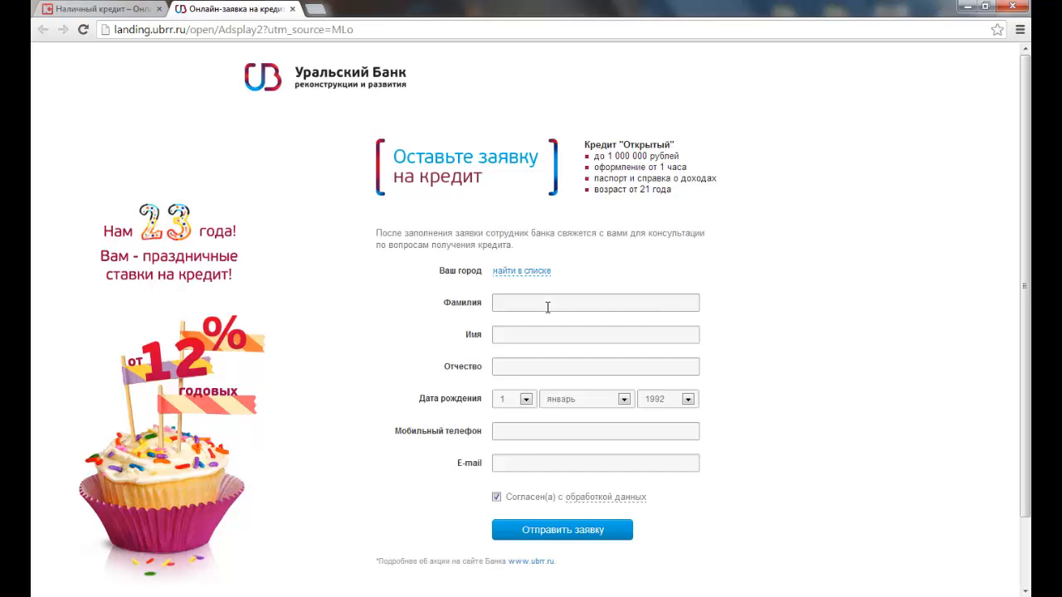
- Enter surname Петров and first name Иван in the application
{"action": "left_click", "coordinate": [595, 302]}
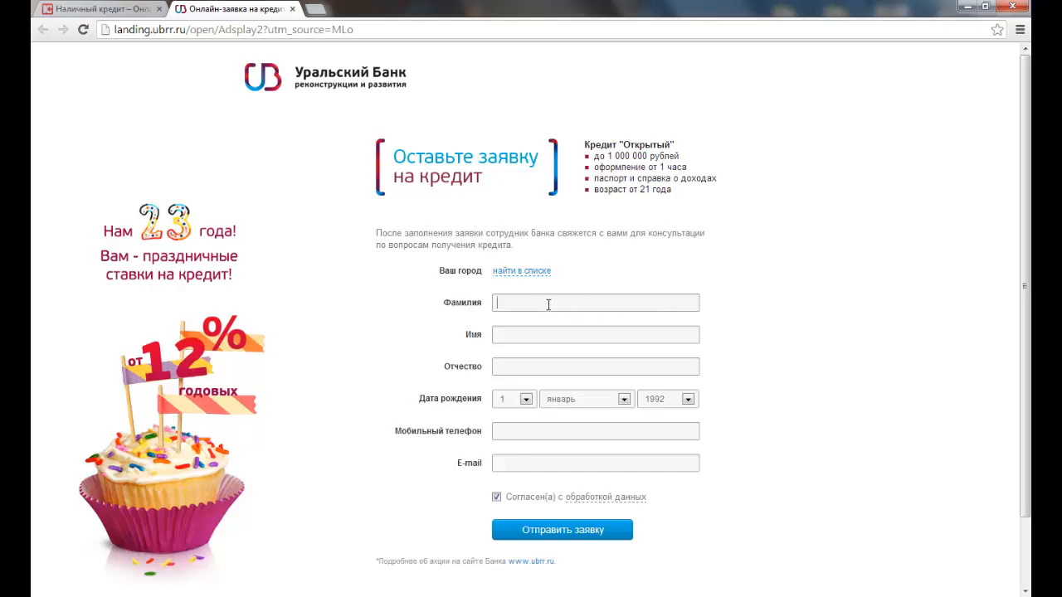
{"action": "left_click", "coordinate": [595, 302]}
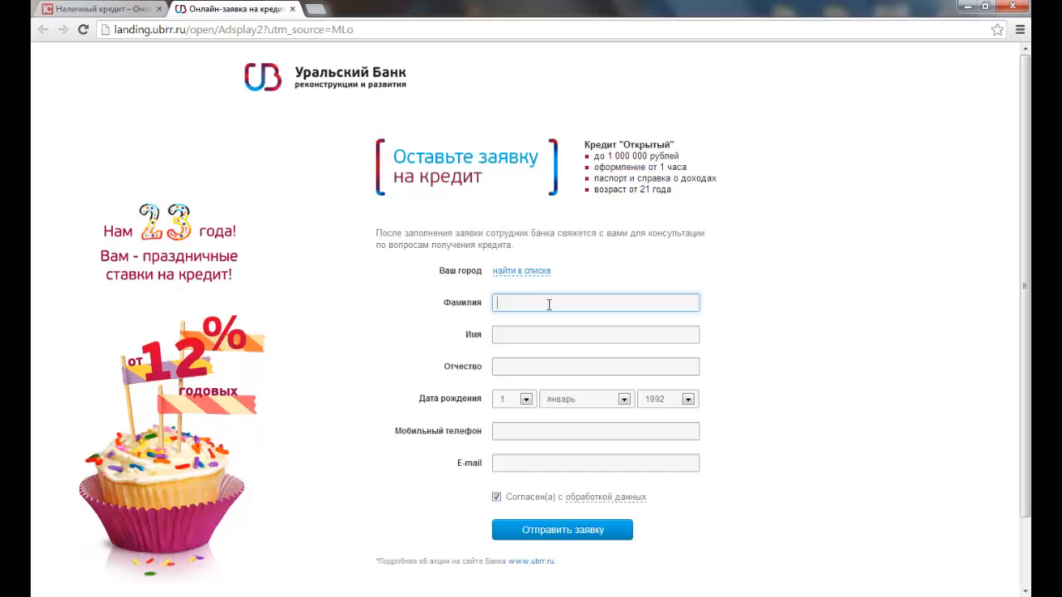
{"action": "type", "text": "Петров"}
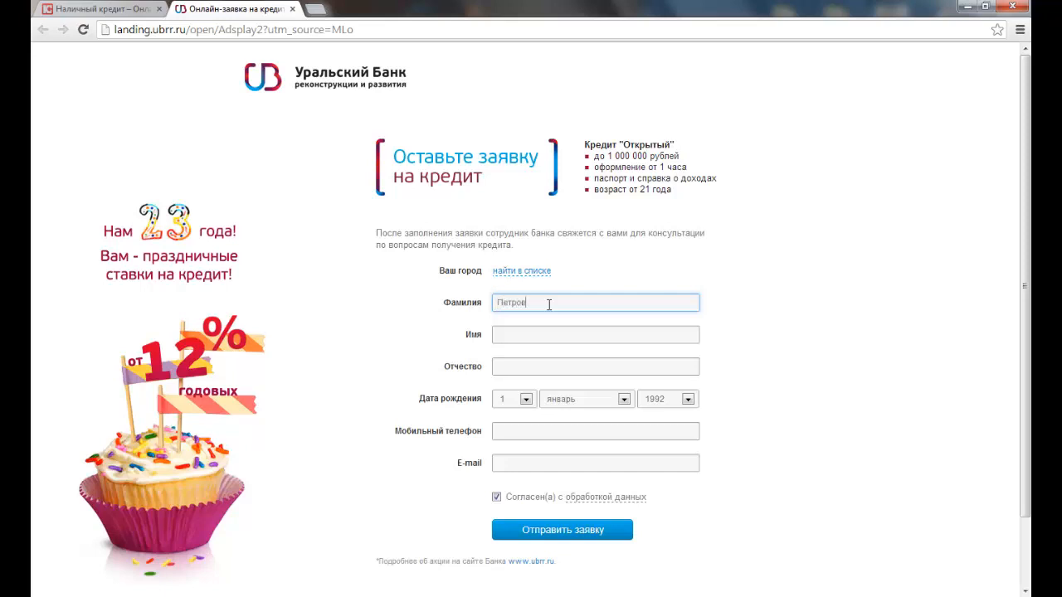
{"action": "left_click", "coordinate": [595, 335]}
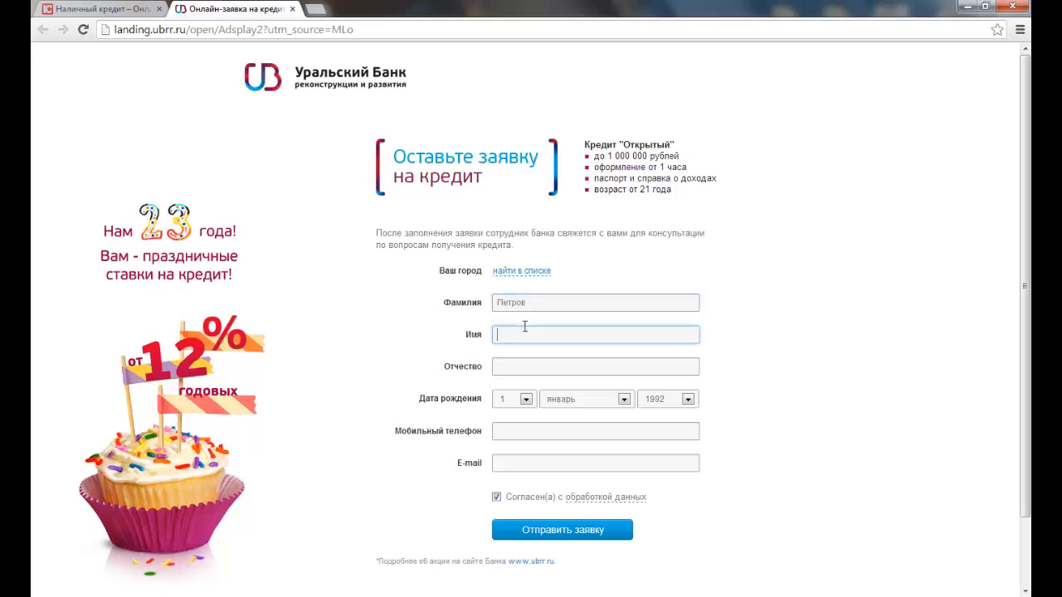
{"action": "type", "text": "Иван"}
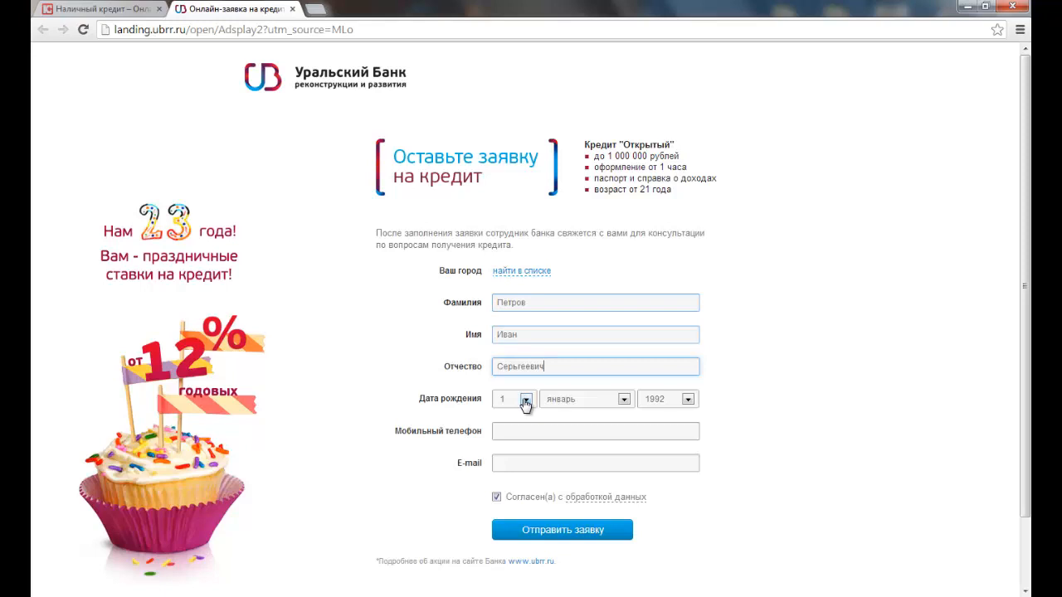
{"action": "left_click", "coordinate": [513, 399]}
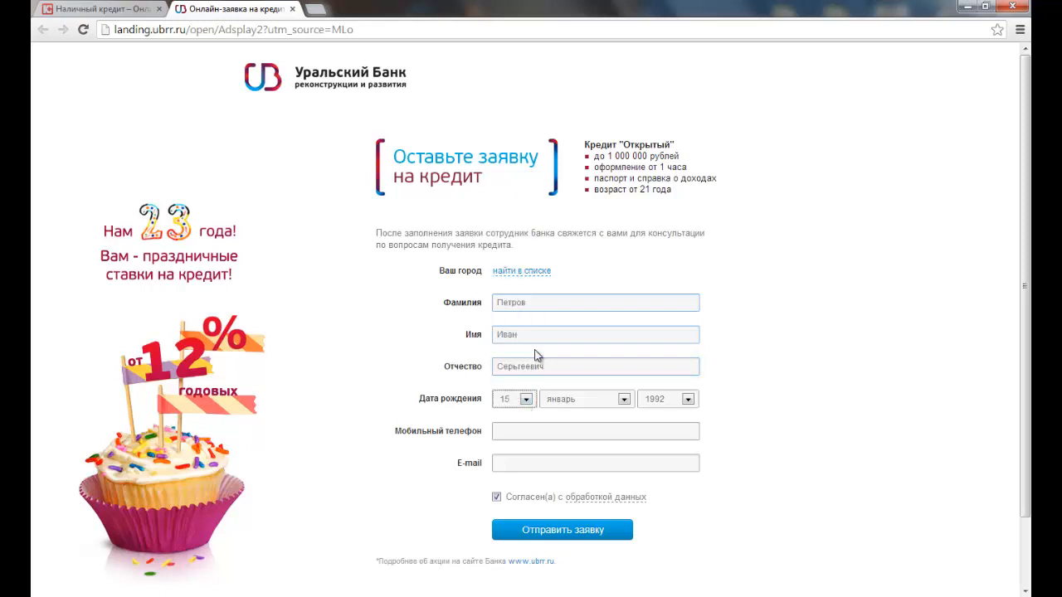
{"action": "left_click", "coordinate": [587, 400]}
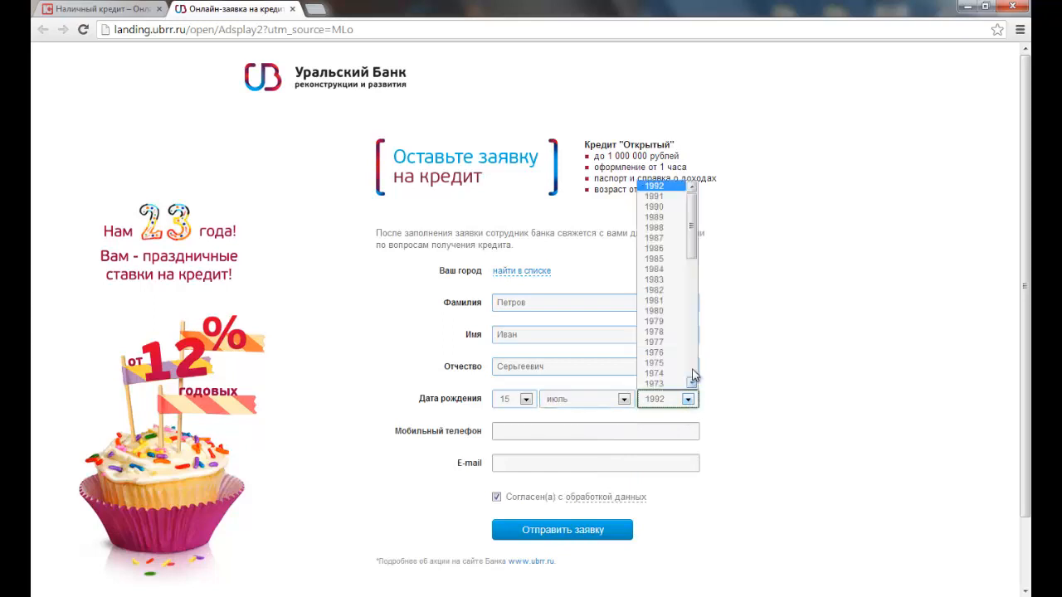
{"action": "scroll", "scroll_direction": "down", "scroll_amount": 3}
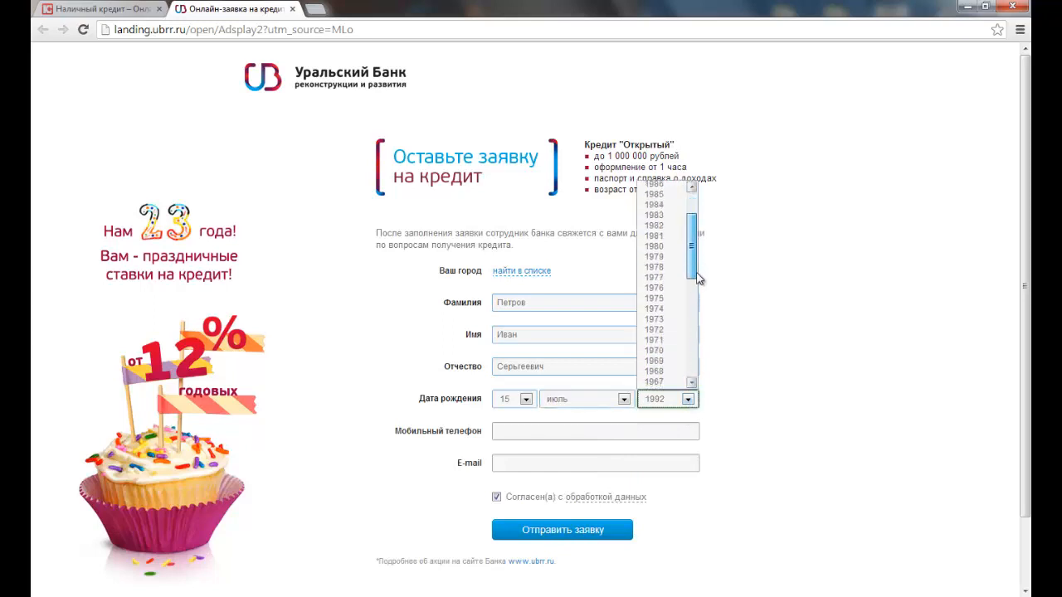
{"action": "left_click", "coordinate": [654, 287]}
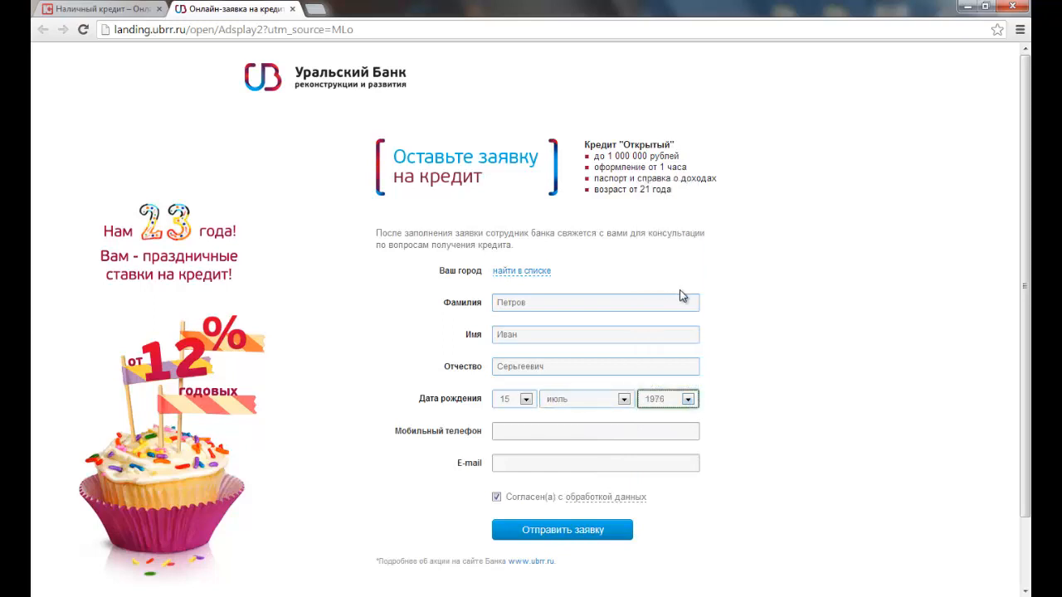
{"action": "left_click", "coordinate": [595, 431]}
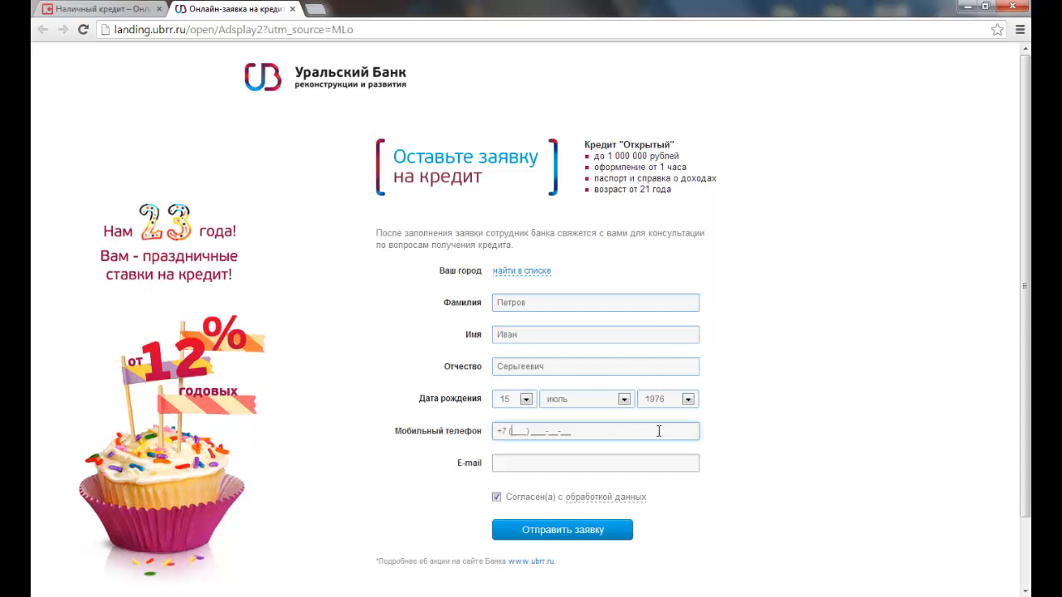
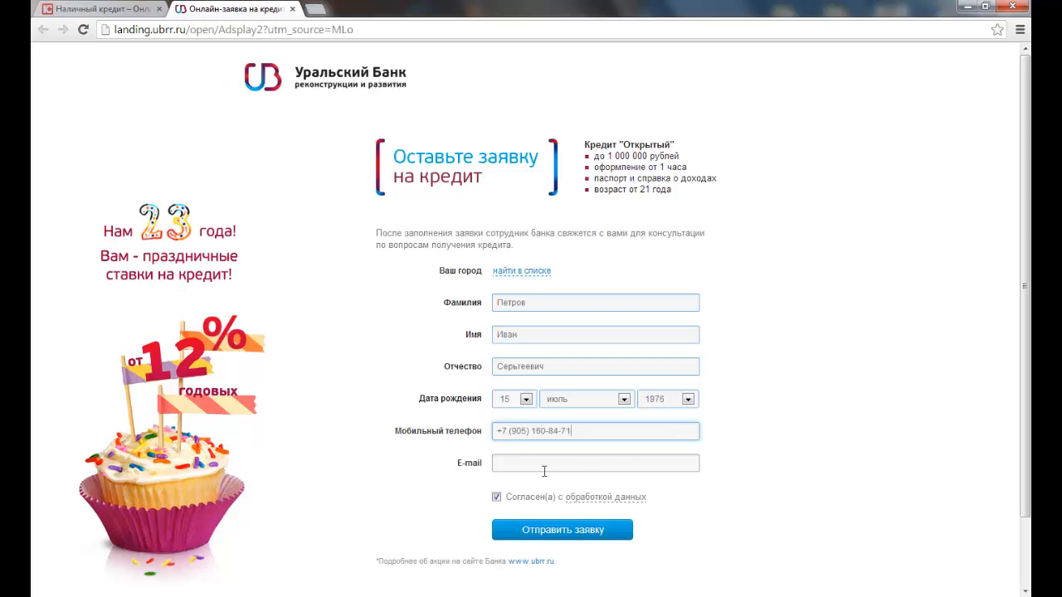
{"action": "left_click", "coordinate": [595, 463]}
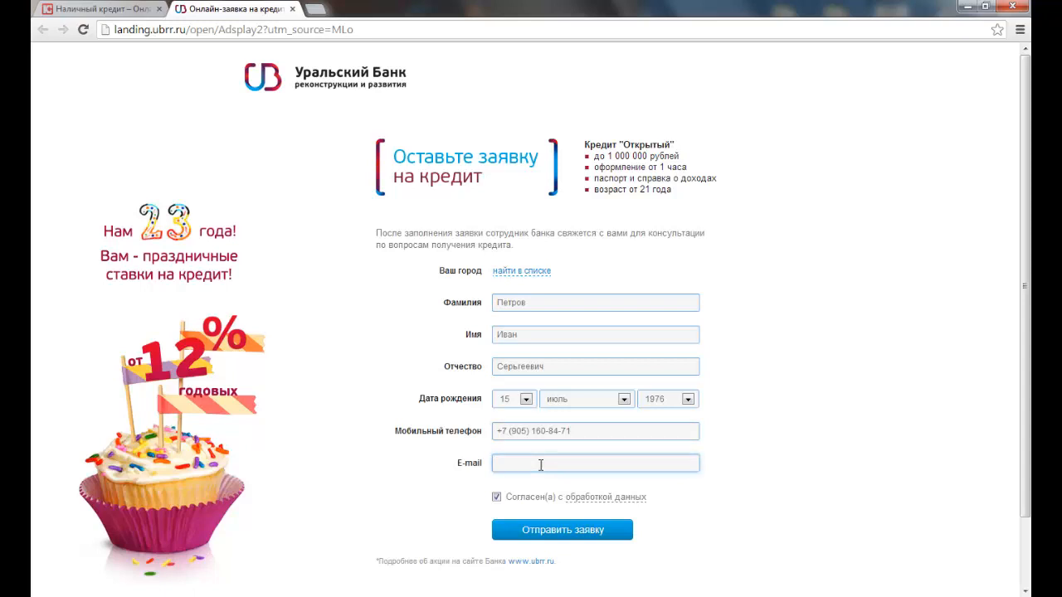
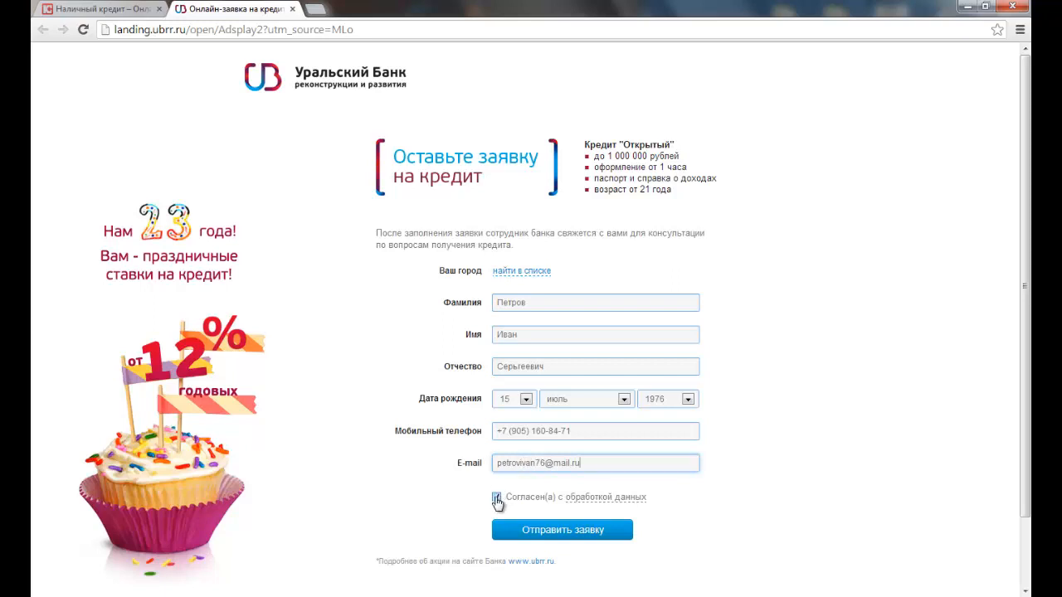
{"action": "left_click", "coordinate": [496, 497]}
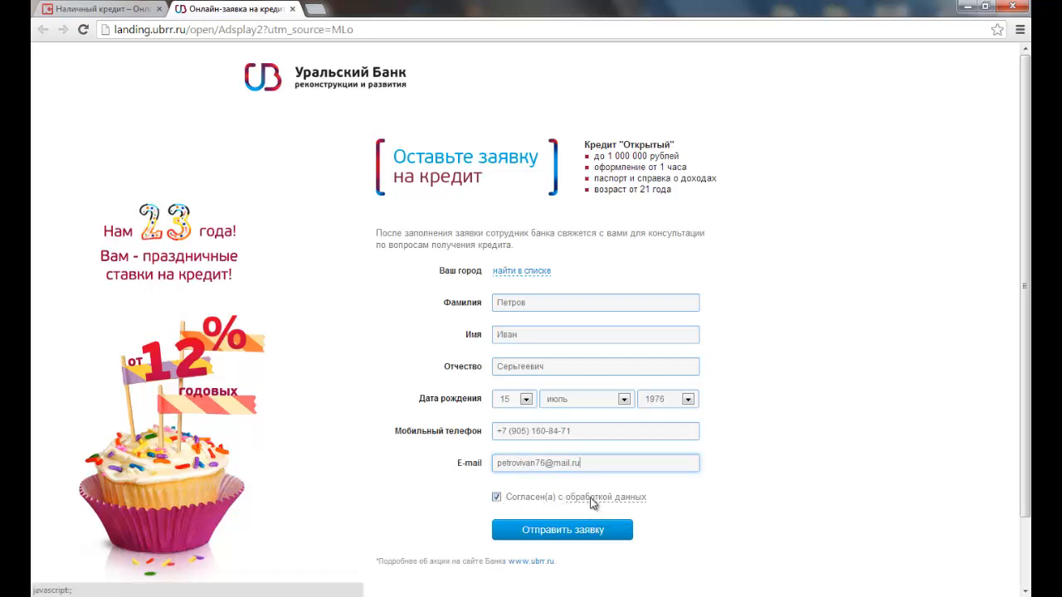
{"action": "left_click", "coordinate": [602, 497]}
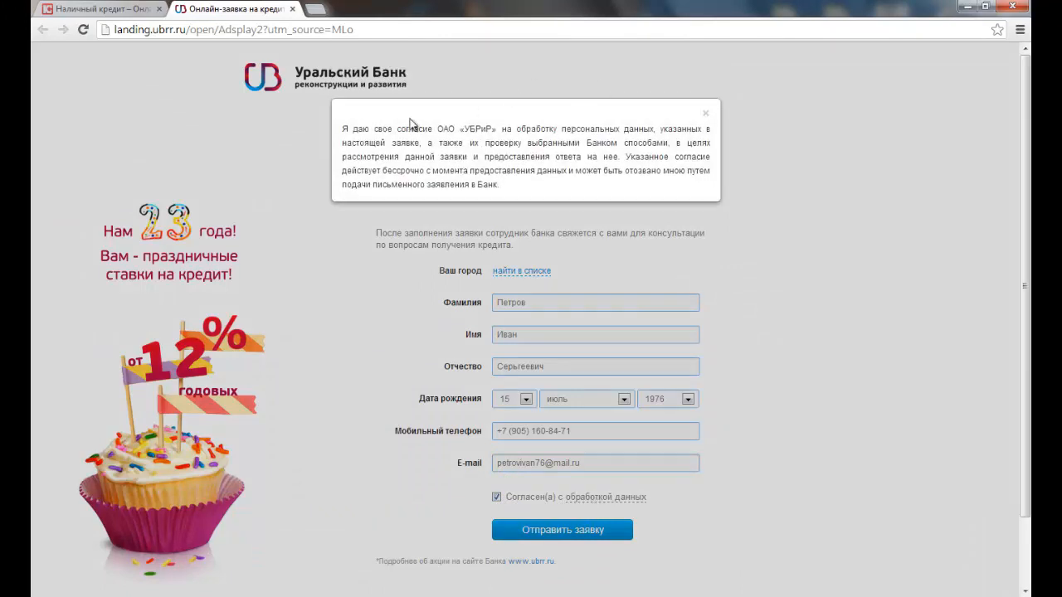
{"action": "mouse_move", "coordinate": [595, 186]}
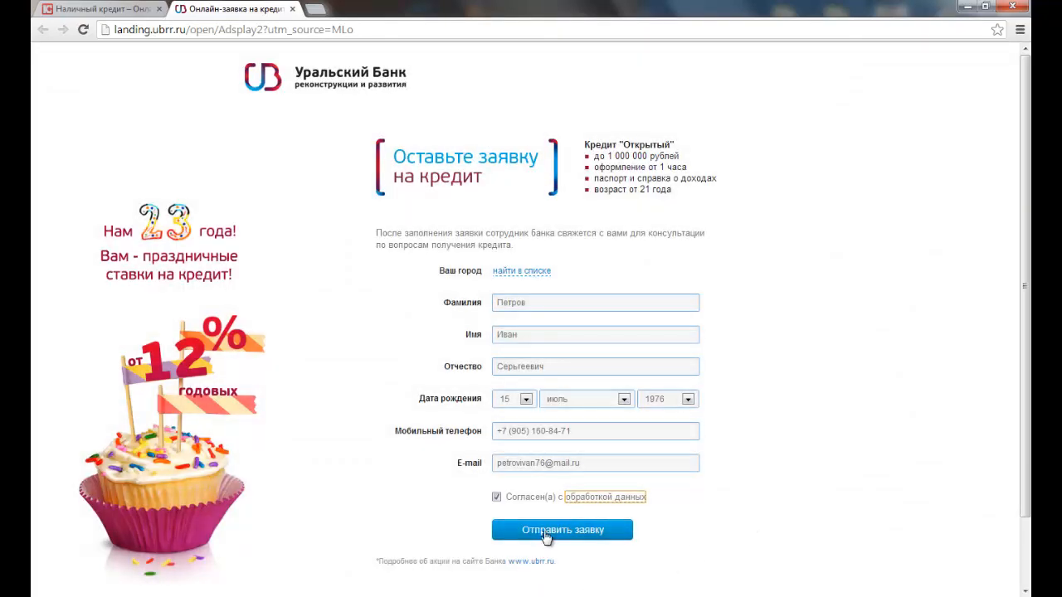
{"action": "left_click", "coordinate": [562, 530]}
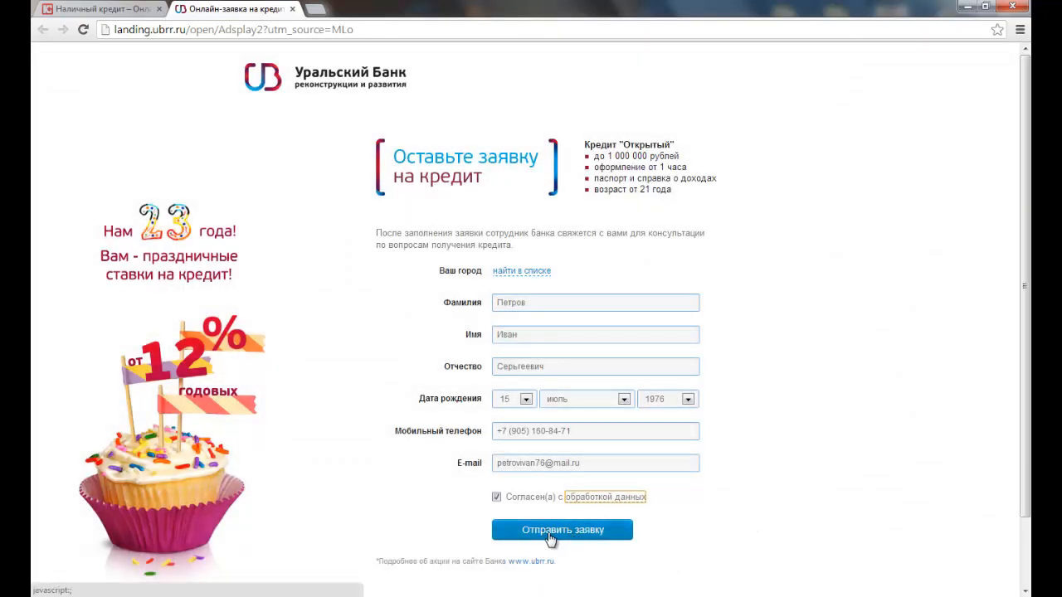